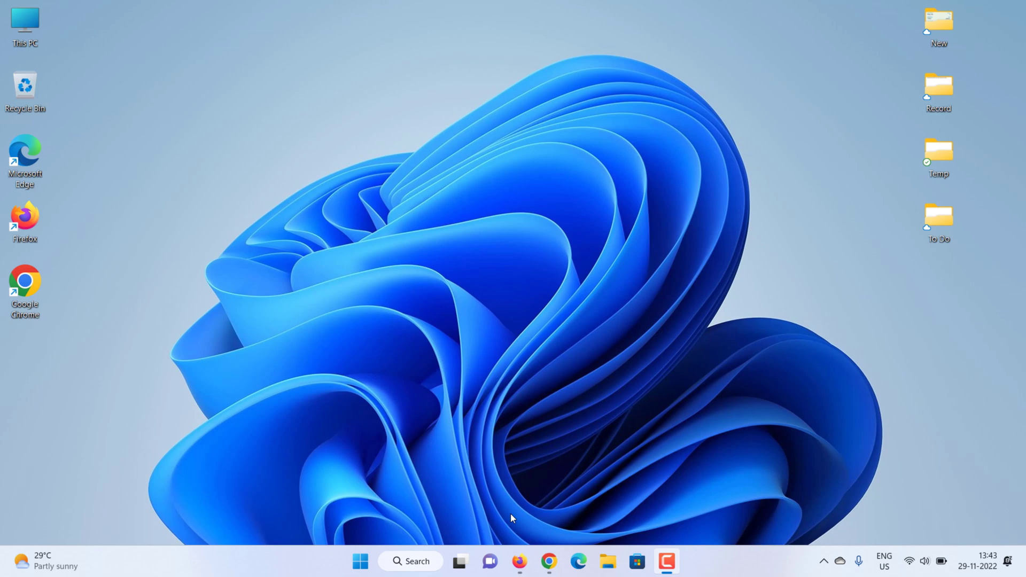
Step: Open the Gmail inbox from the taskbar and go to See all settings via the gear menu
left_click(549, 560)
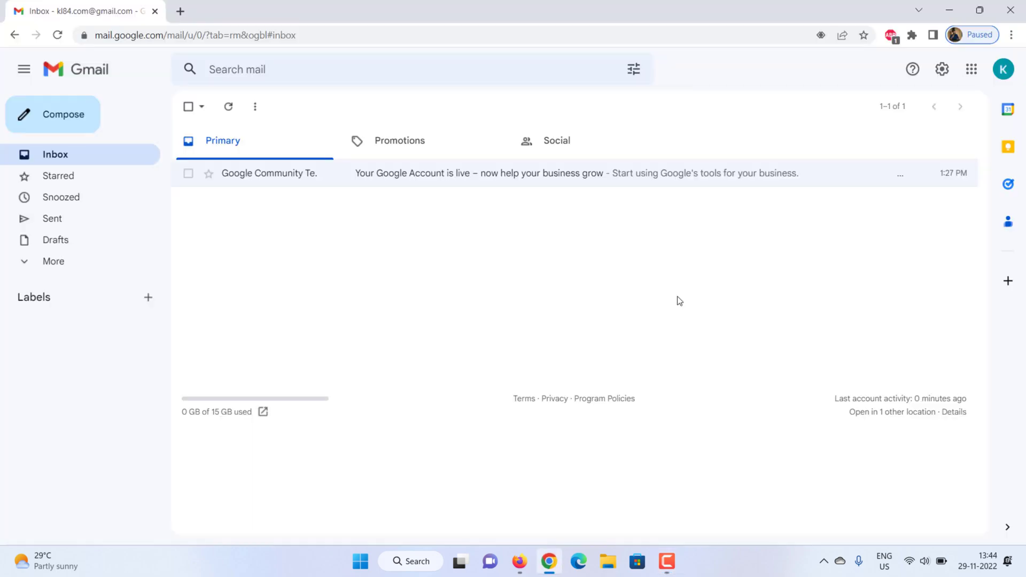
mouse_move(748, 270)
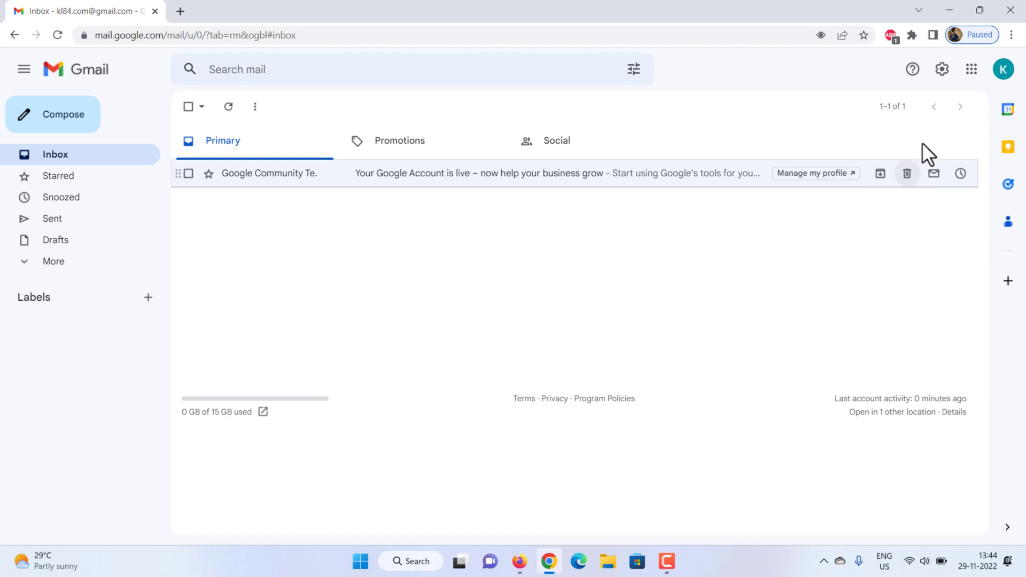
left_click(943, 69)
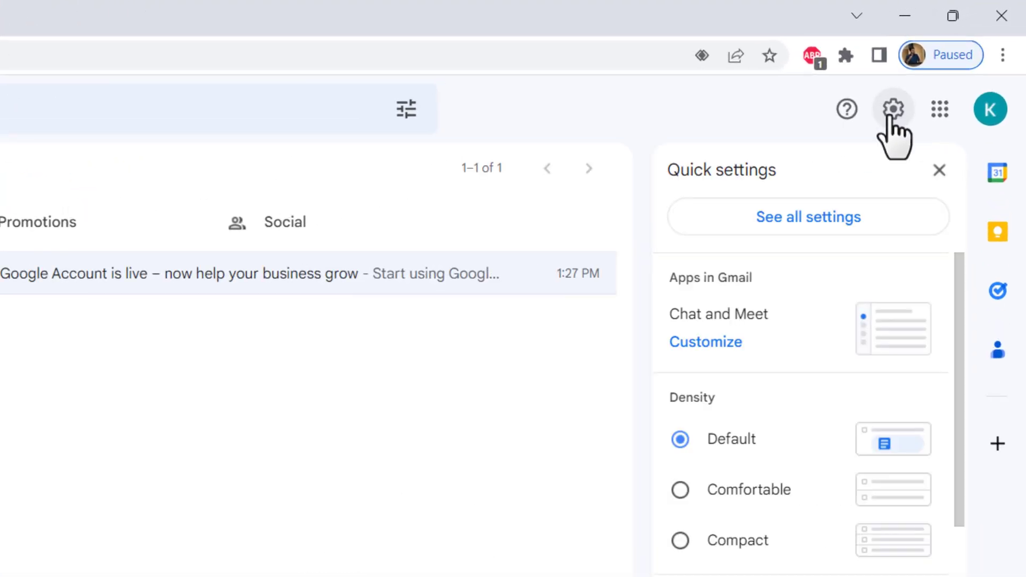
mouse_move(808, 216)
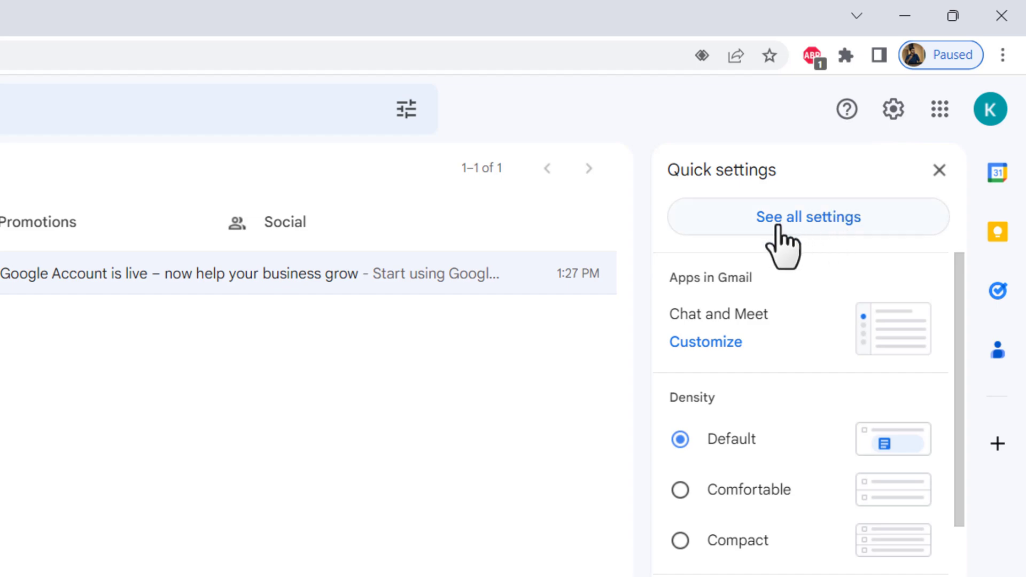
left_click(808, 216)
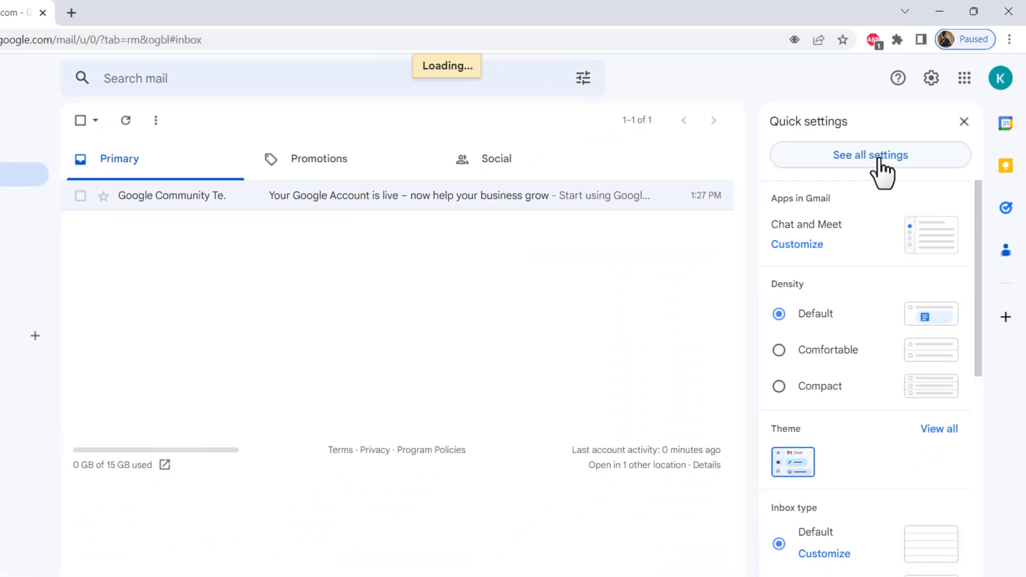
Step: Switch the settings page to the Forwarding and POP/IMAP section
left_click(869, 155)
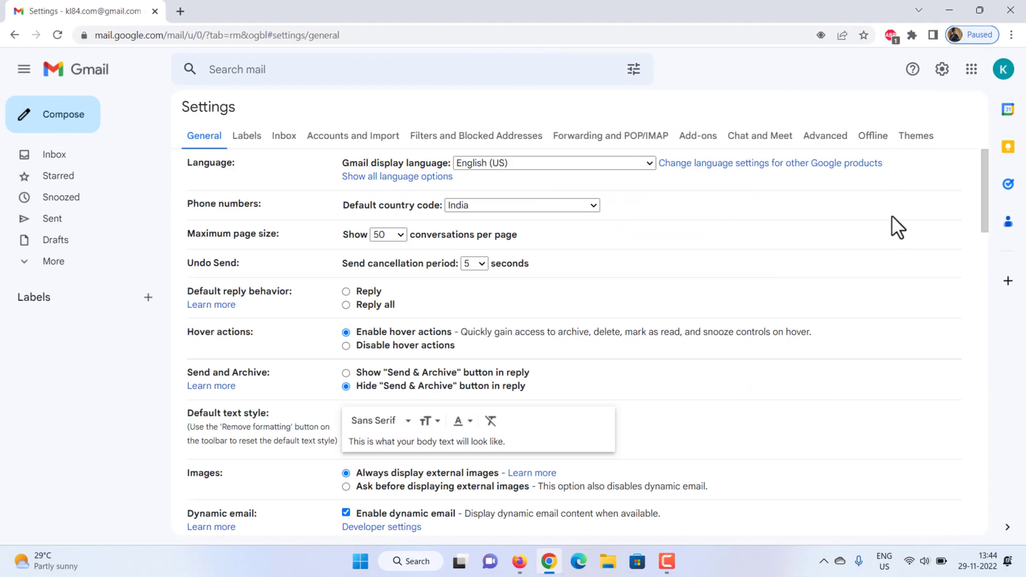
mouse_move(623, 147)
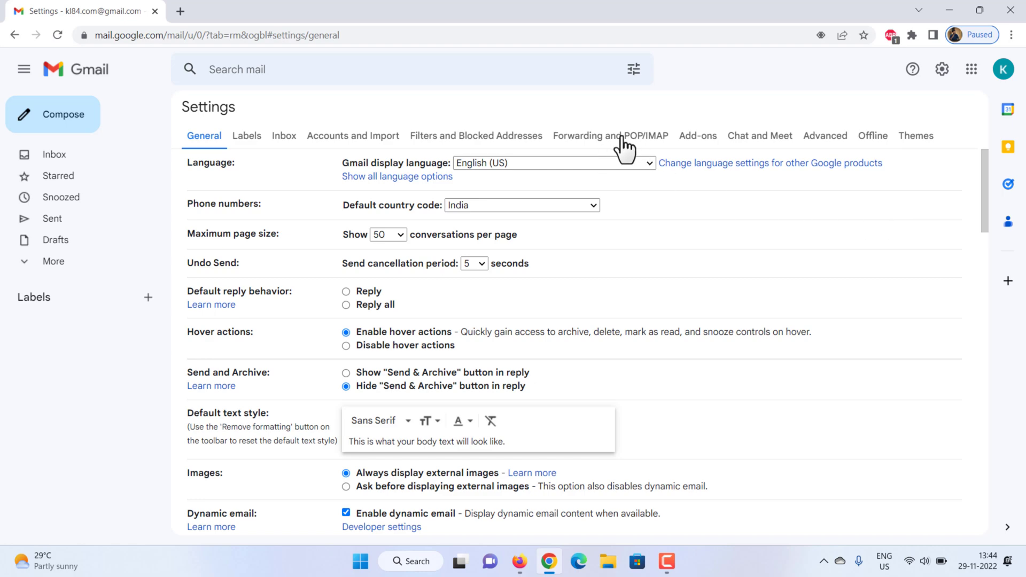
left_click(610, 136)
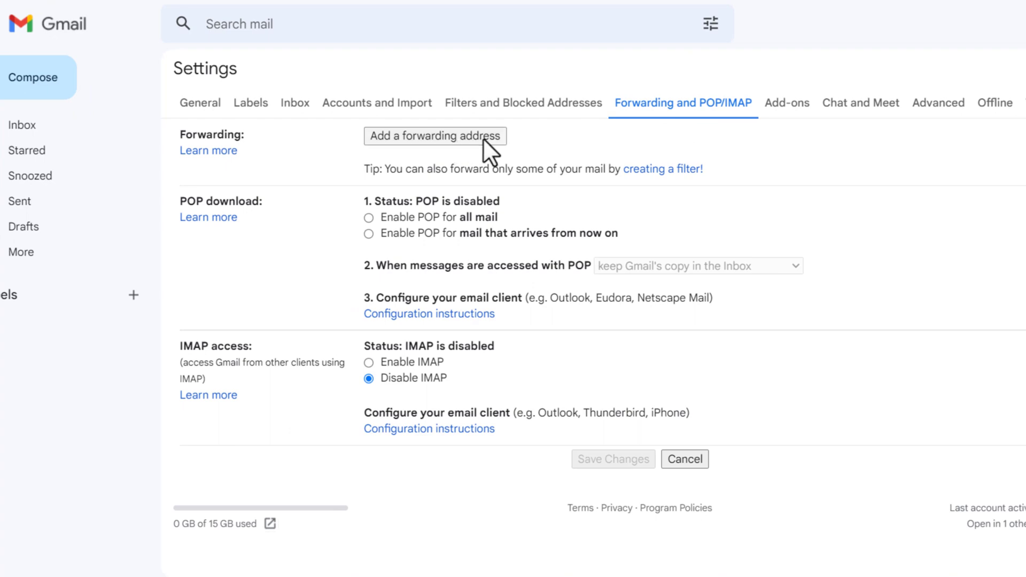
Step: Add a new forwarding address and confirm sending it a verification code
left_click(434, 136)
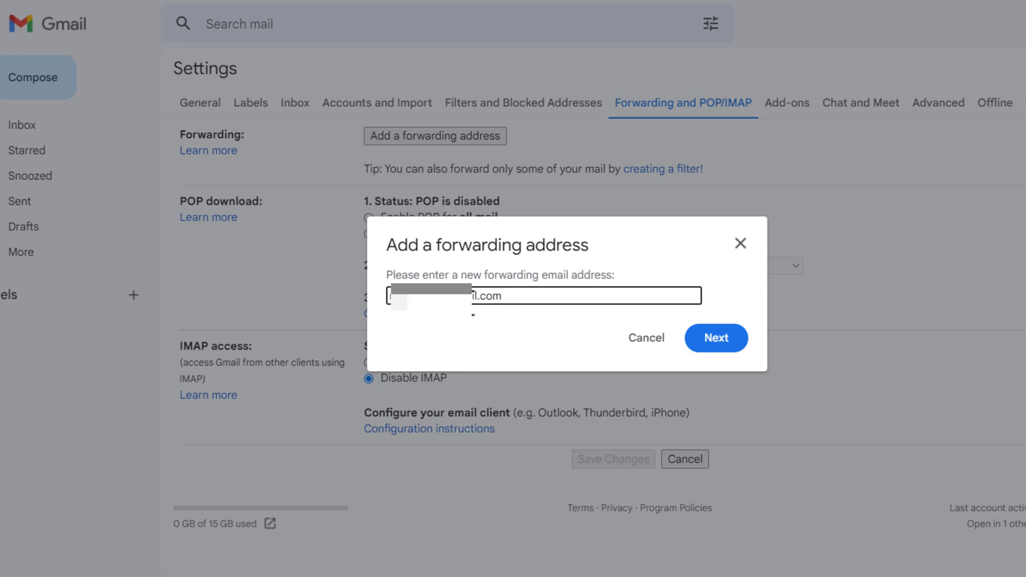
left_click(716, 338)
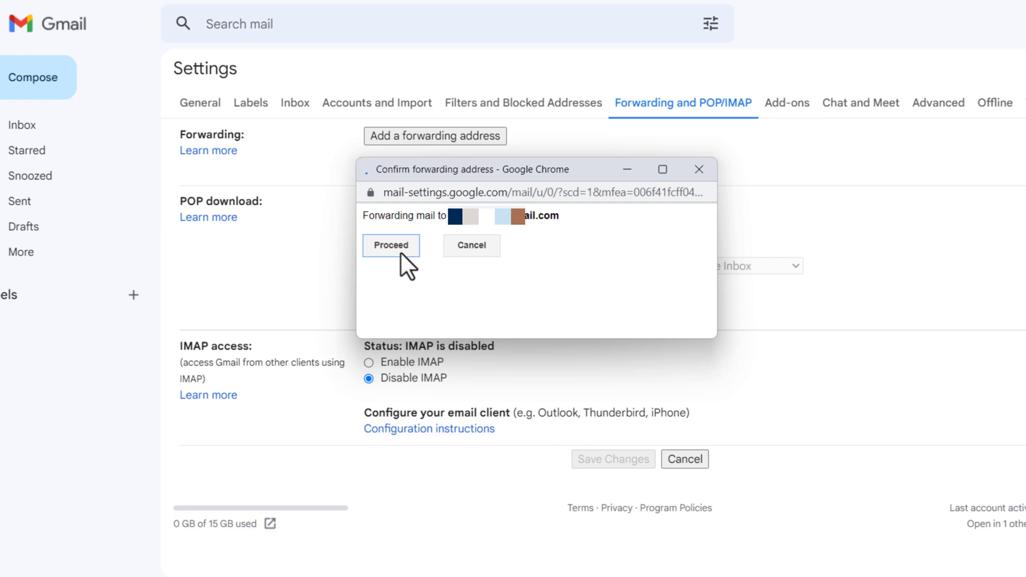
left_click(390, 246)
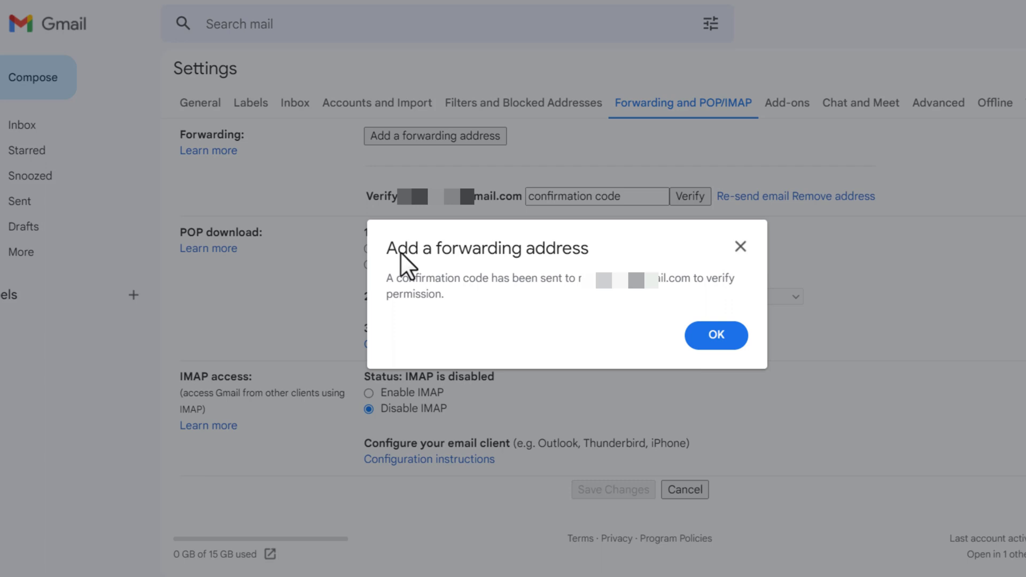
mouse_move(726, 301)
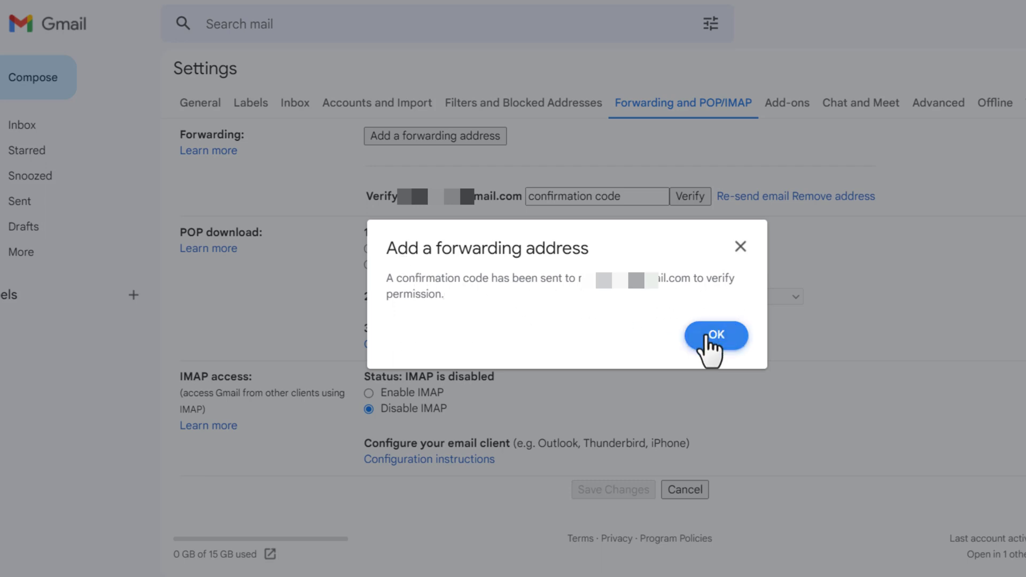
left_click(715, 335)
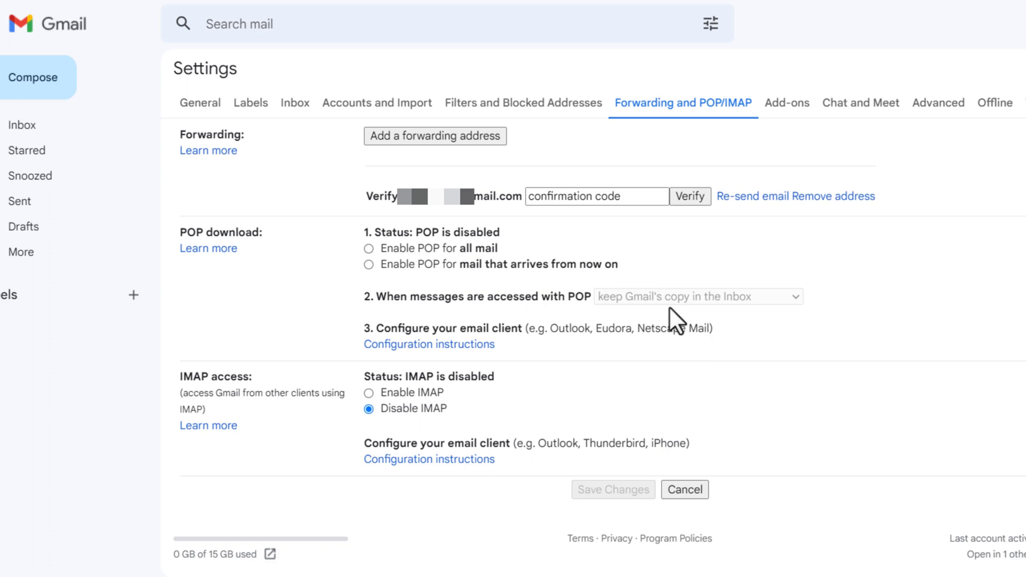
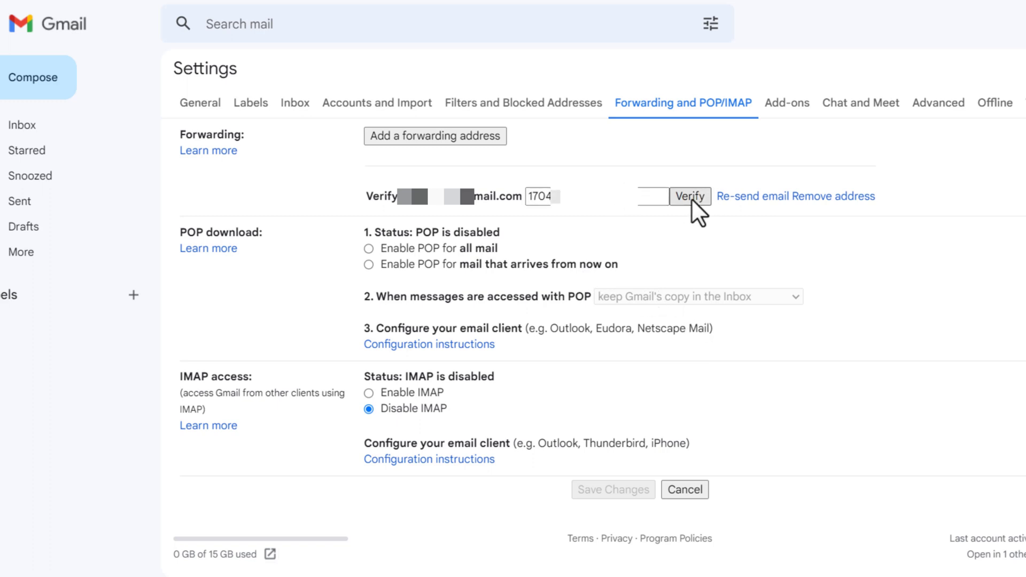
left_click(689, 196)
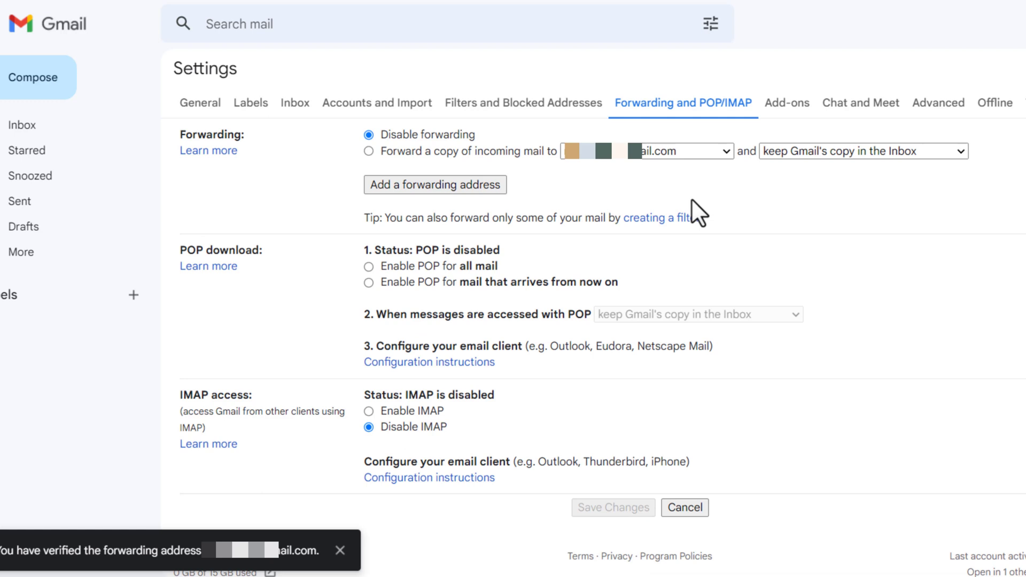
Step: Forward a copy of incoming mail to the verified address, keep Gmail's copy in the Inbox, and save
left_click(368, 152)
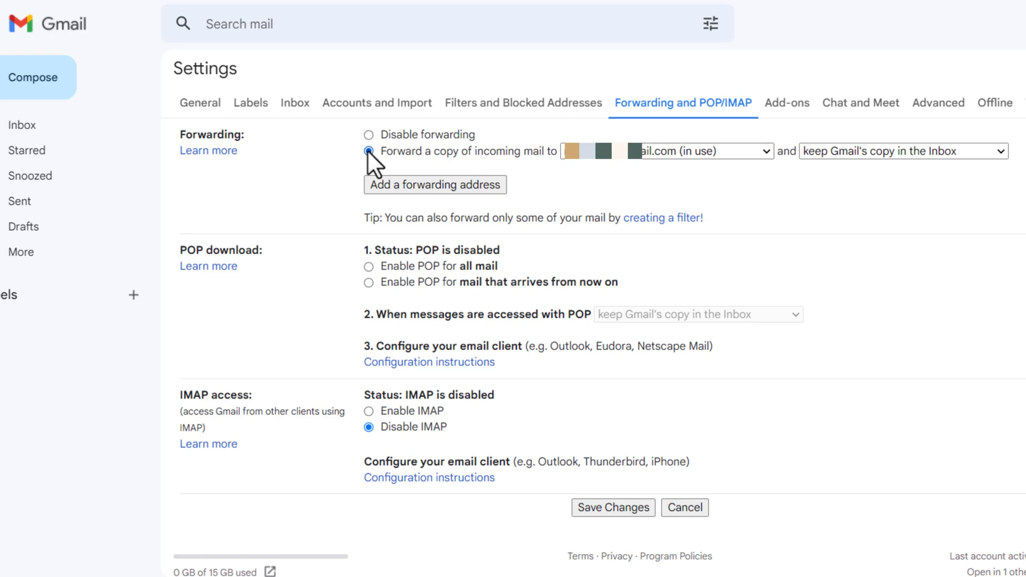
left_click(369, 151)
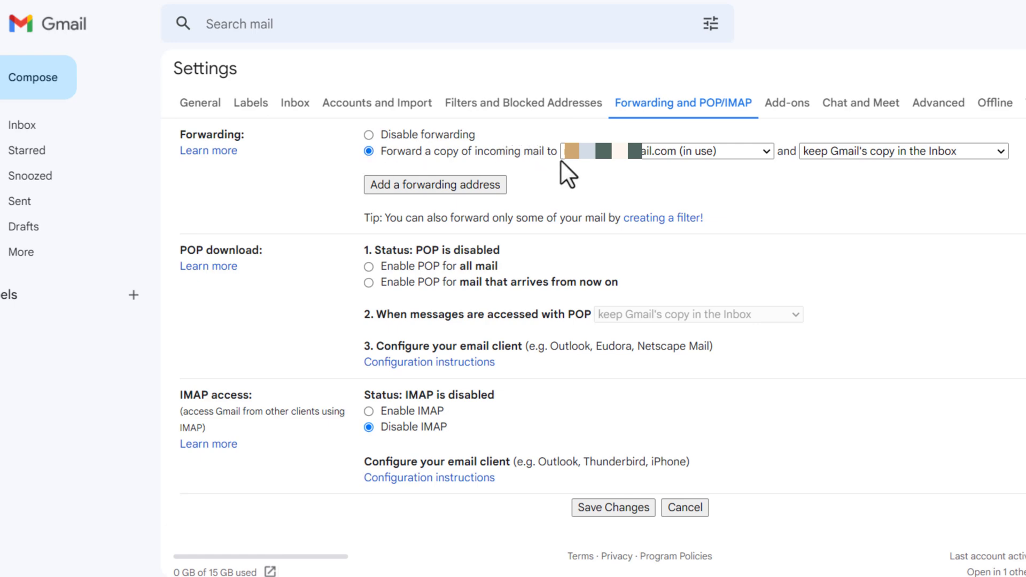
left_click(902, 151)
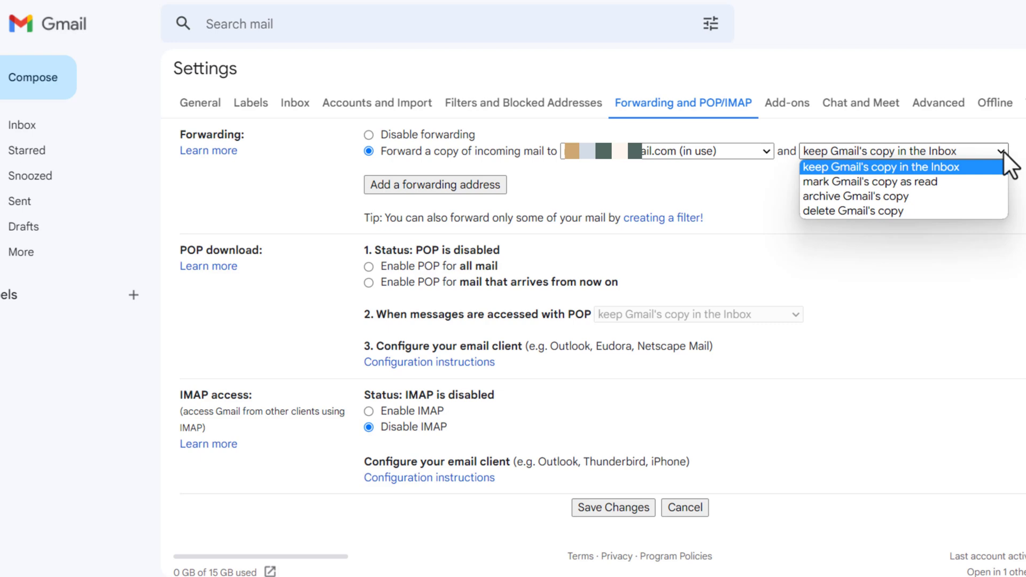
left_click(883, 167)
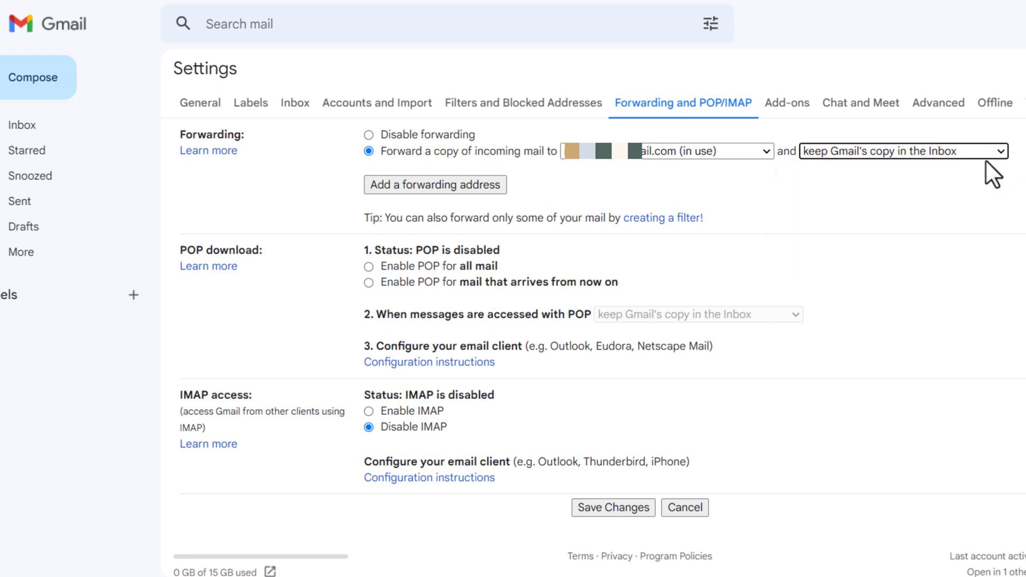
mouse_move(916, 203)
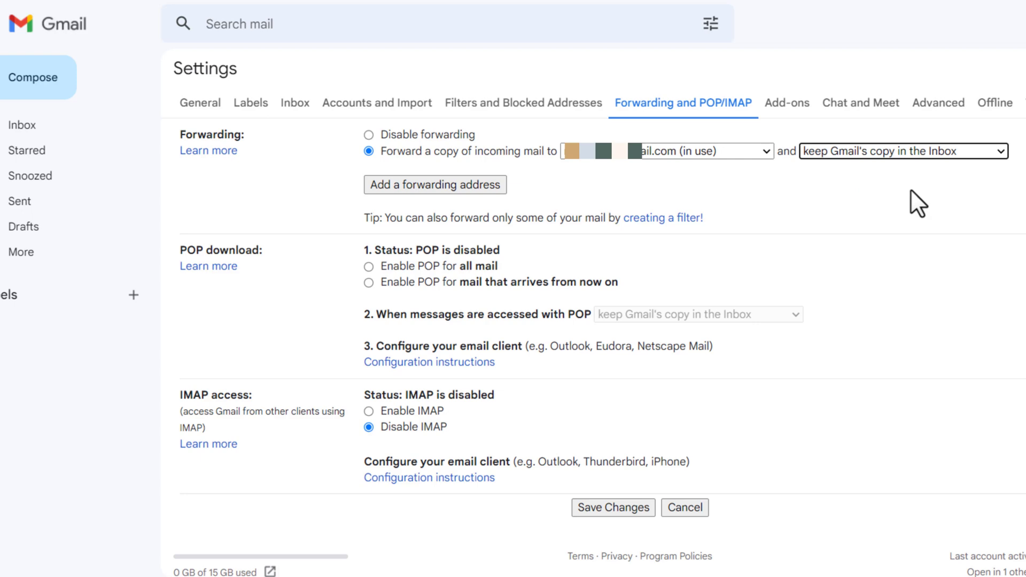
left_click(613, 508)
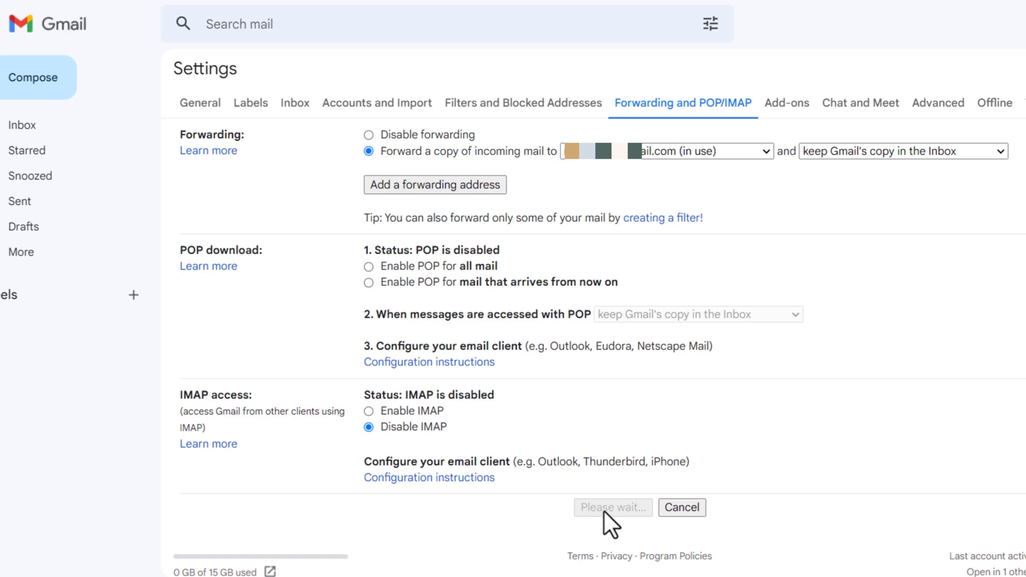